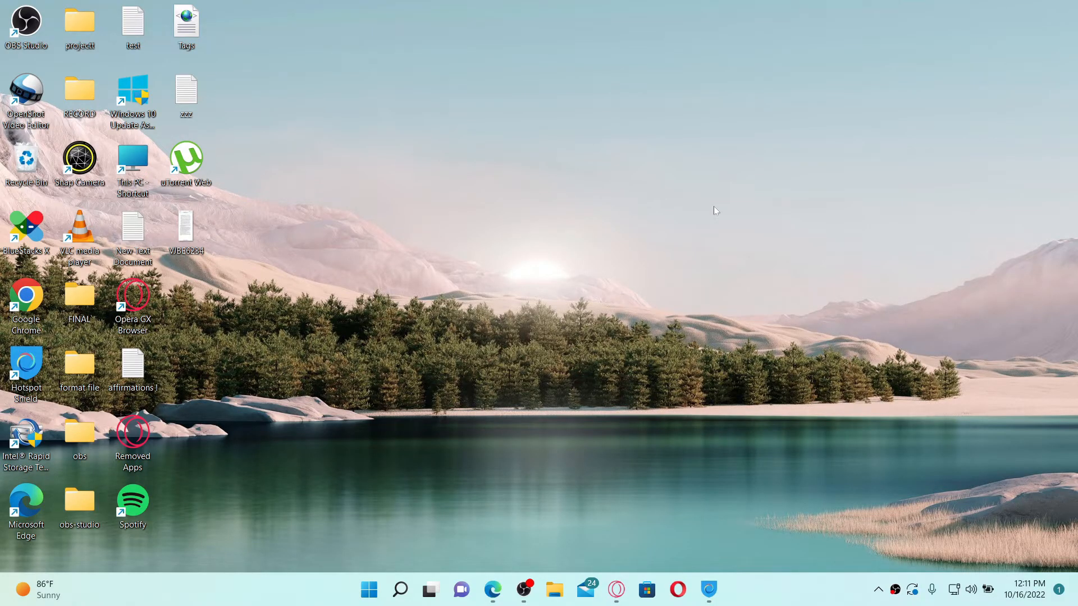
{"action": "mouse_move", "coordinate": [465, 459]}
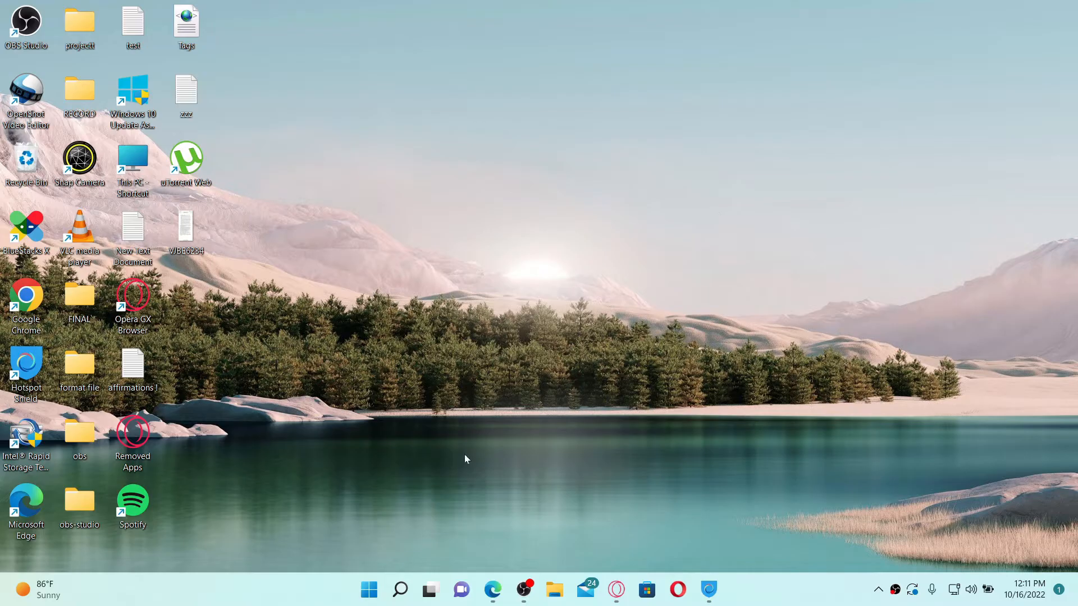
{"action": "mouse_move", "coordinate": [493, 458]}
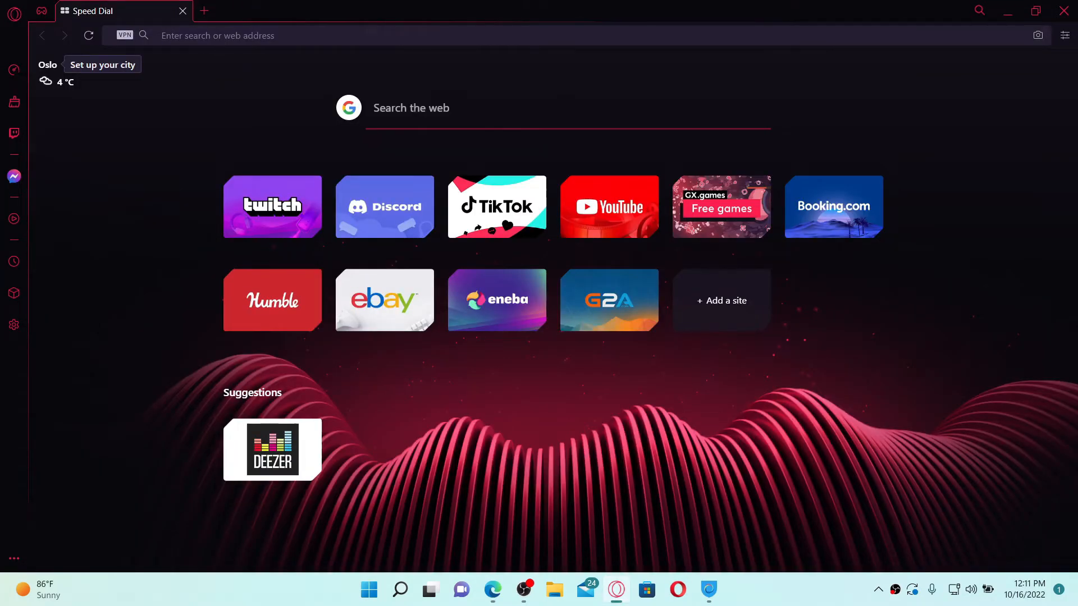
{"action": "type", "text": "www.deezer.com/us/"}
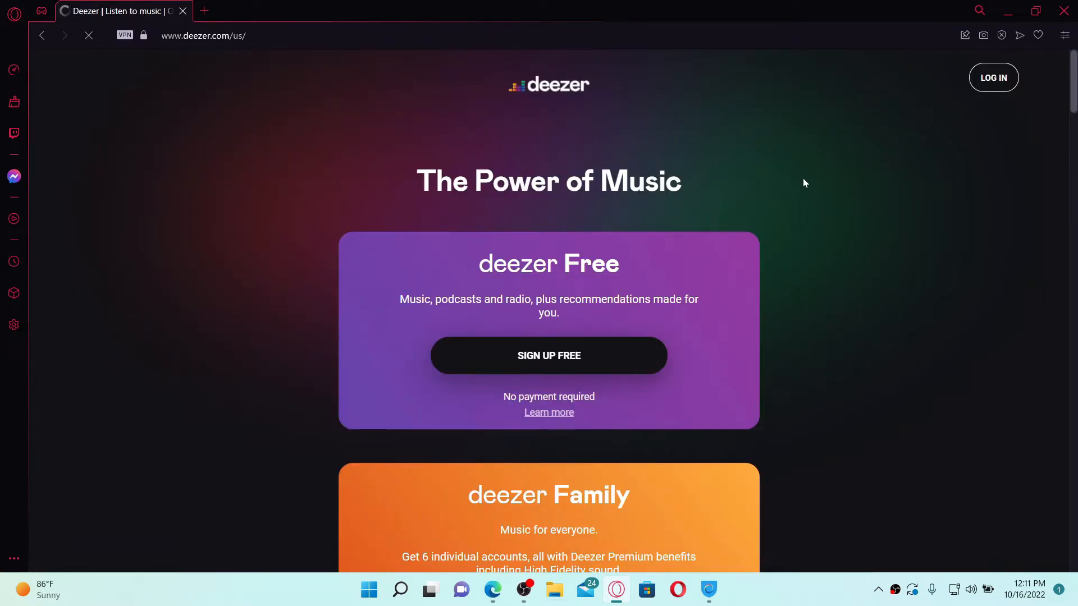
{"action": "mouse_move", "coordinate": [992, 77]}
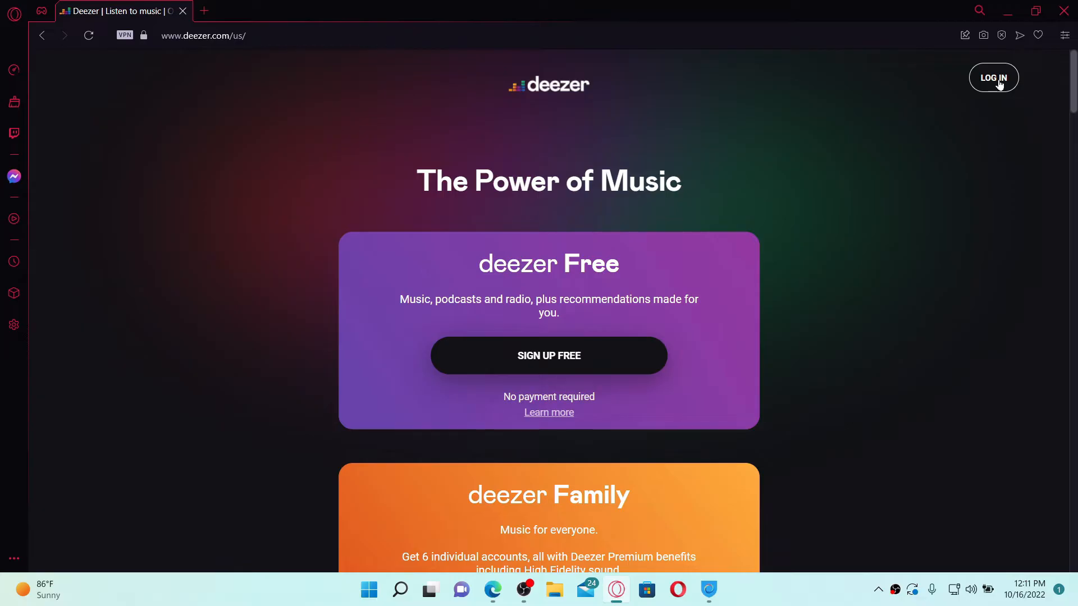
{"action": "left_click", "coordinate": [992, 77]}
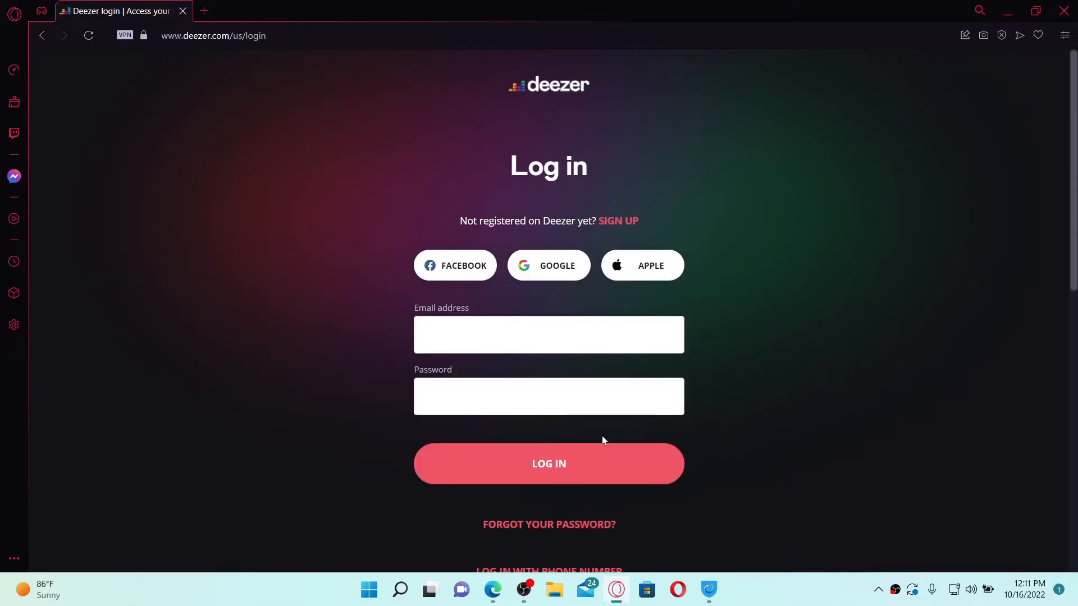
Step: Fill in the account email address and password on the Deezer log-in form
{"action": "left_click", "coordinate": [548, 334]}
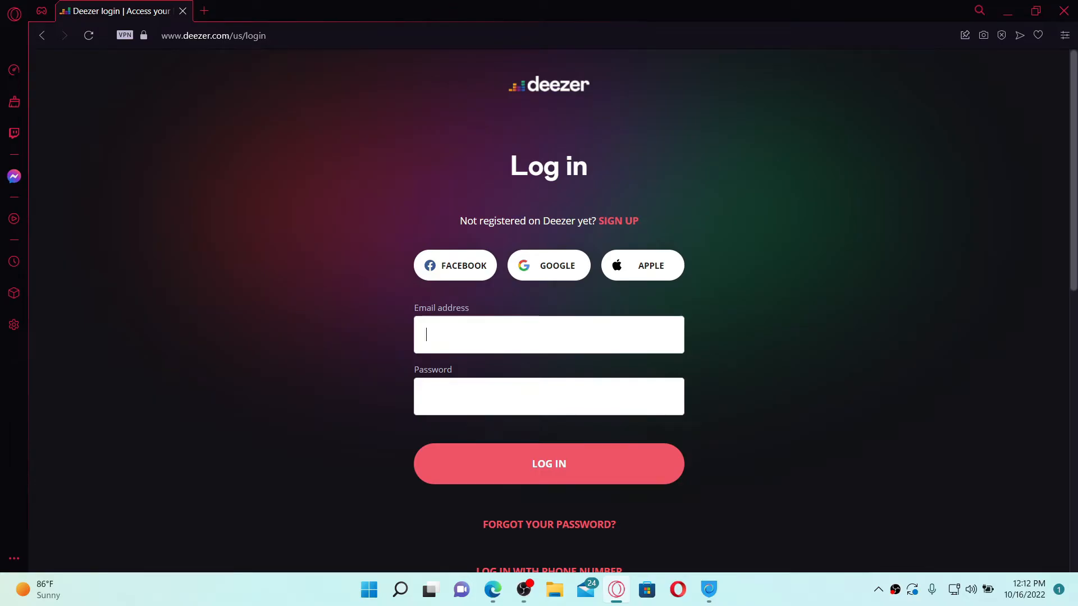
{"action": "left_click", "coordinate": [548, 463]}
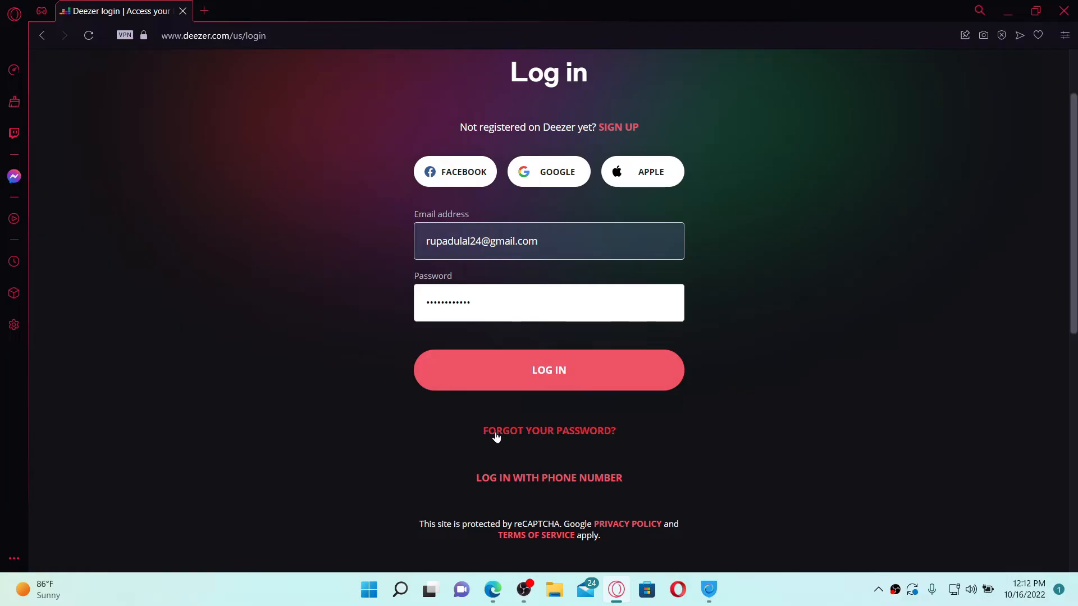
{"action": "mouse_move", "coordinate": [584, 436]}
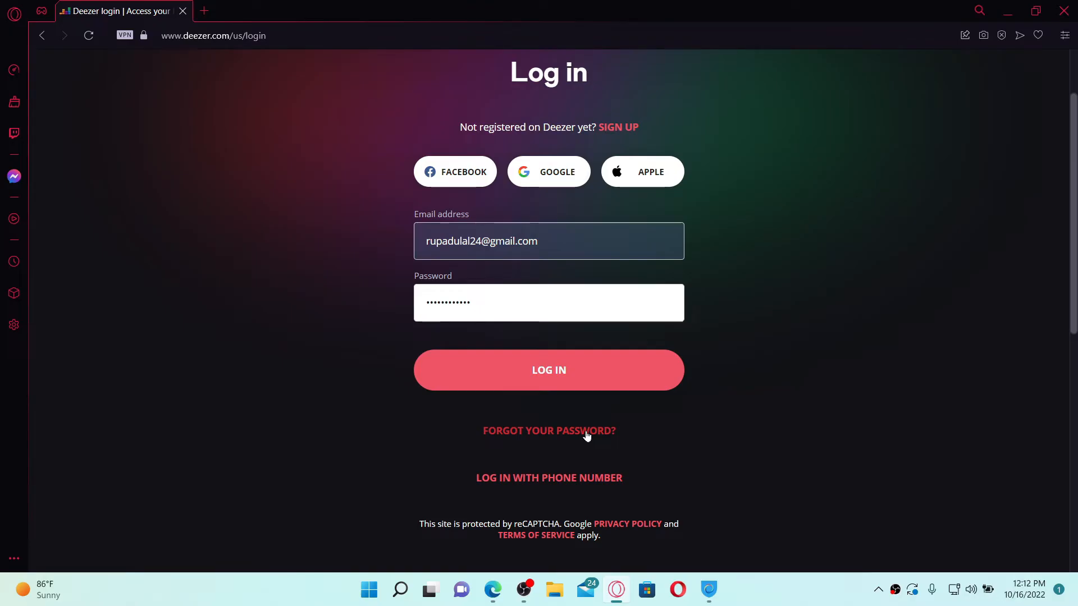
{"action": "mouse_move", "coordinate": [549, 480]}
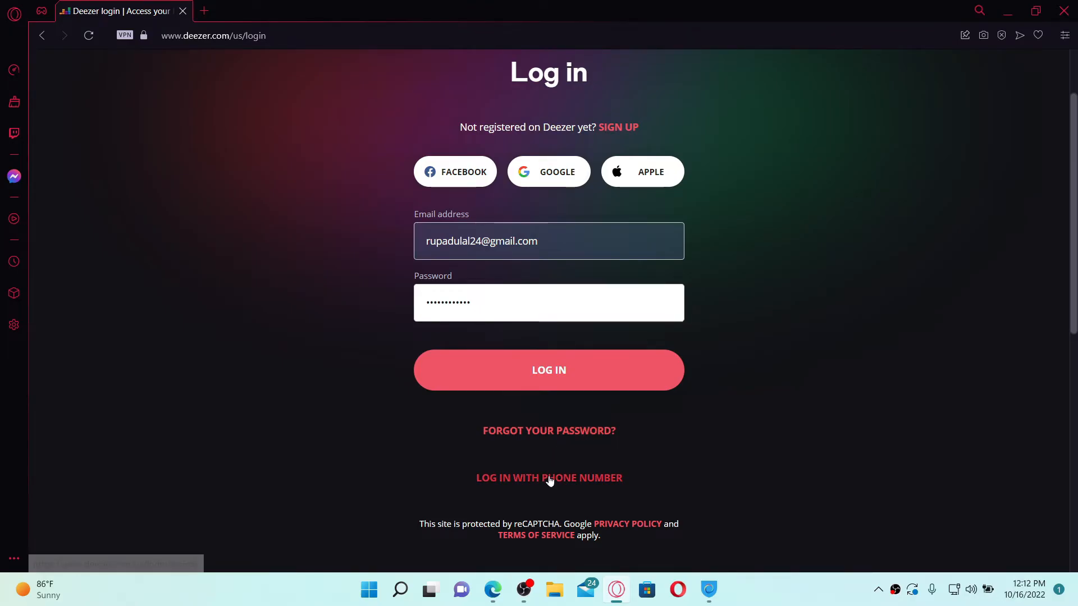
{"action": "mouse_move", "coordinate": [549, 477]}
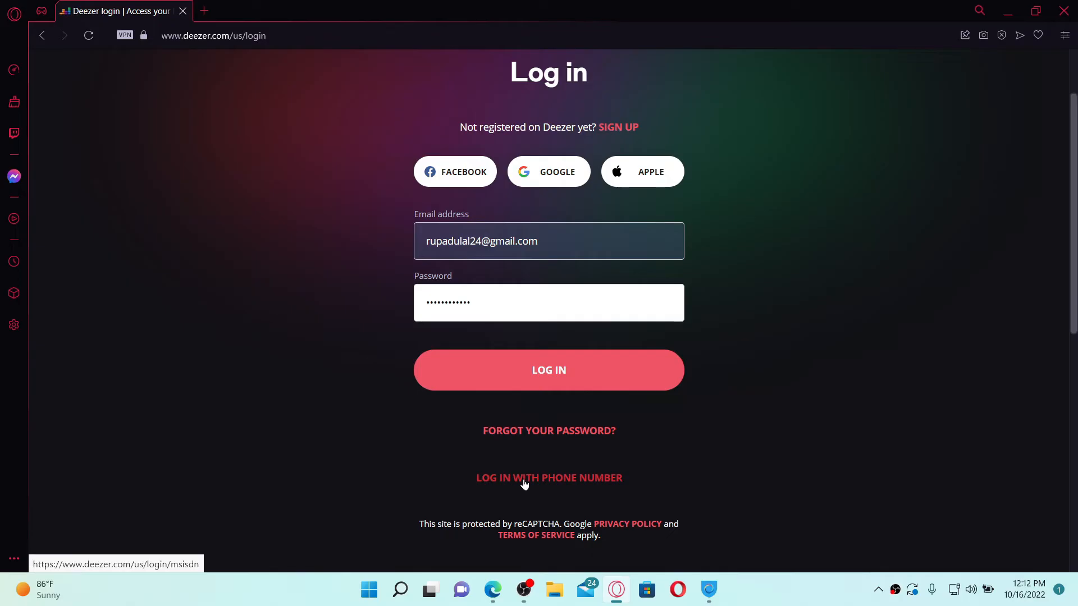
{"action": "mouse_move", "coordinate": [565, 482]}
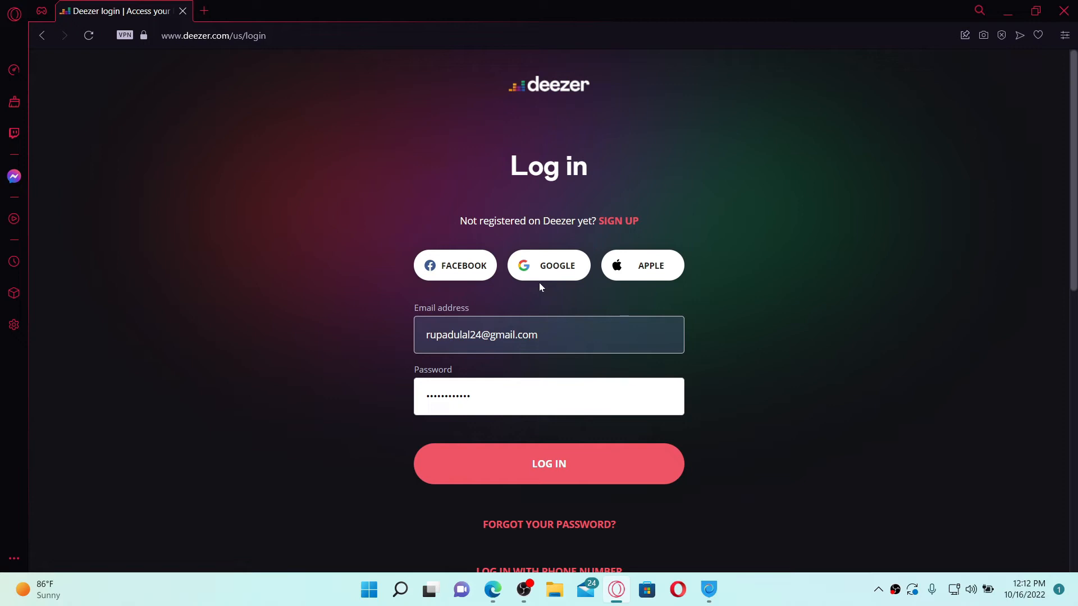
{"action": "mouse_move", "coordinate": [454, 268]}
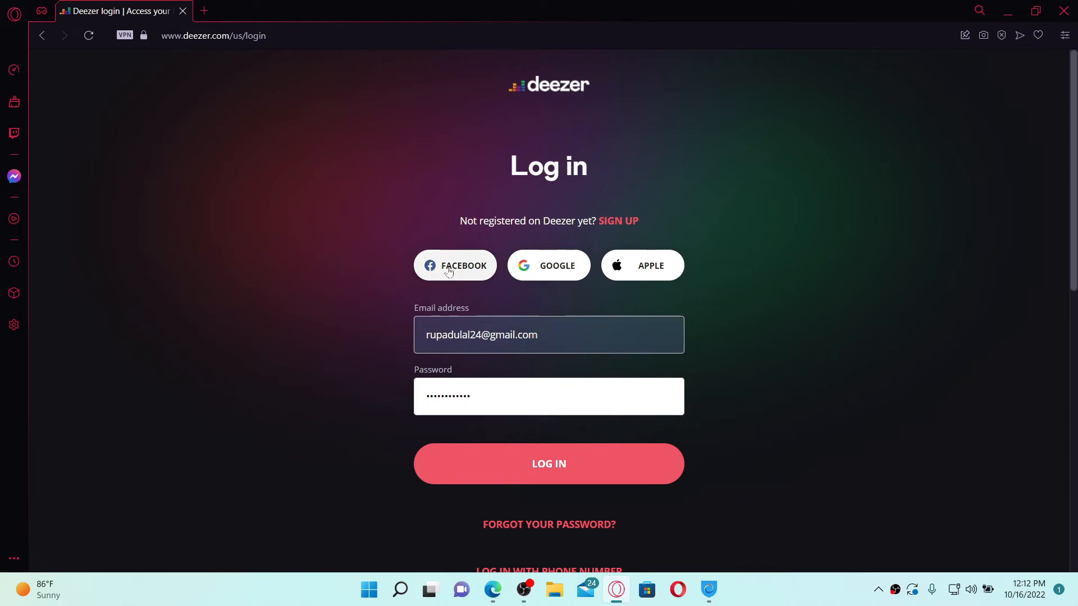
{"action": "mouse_move", "coordinate": [633, 267]}
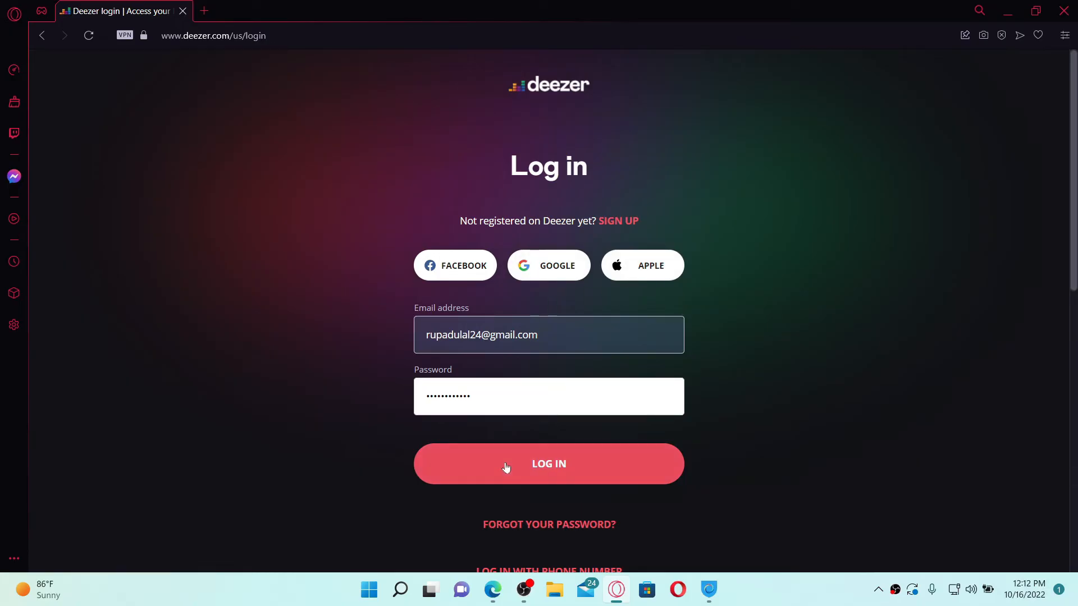
Step: Submit the credentials to sign in and reach the Deezer music home page
{"action": "left_click", "coordinate": [548, 463]}
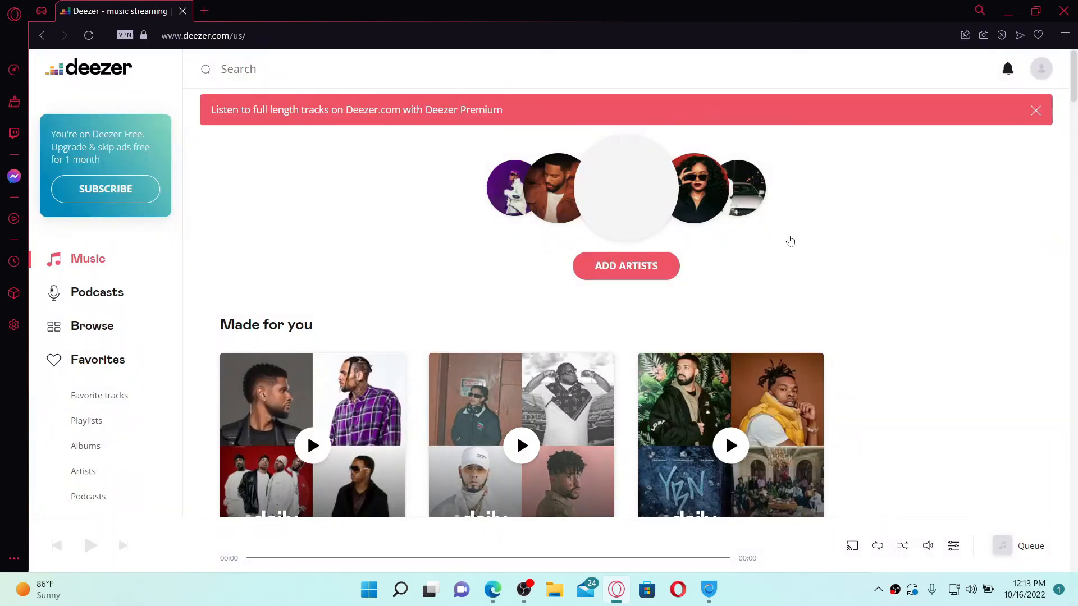